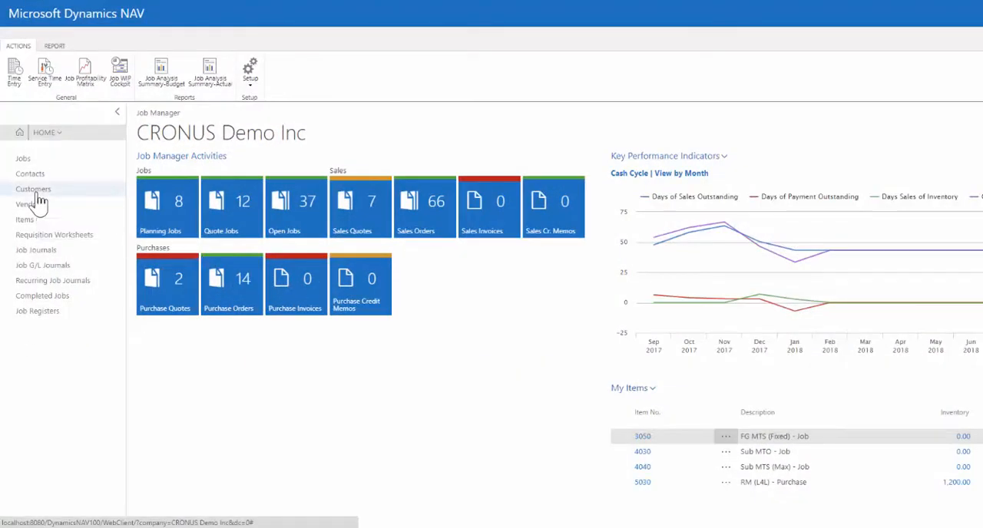
# Open the Customers list and search 'mark' to find Selangorian Ltd.
pyautogui.click(33, 189)
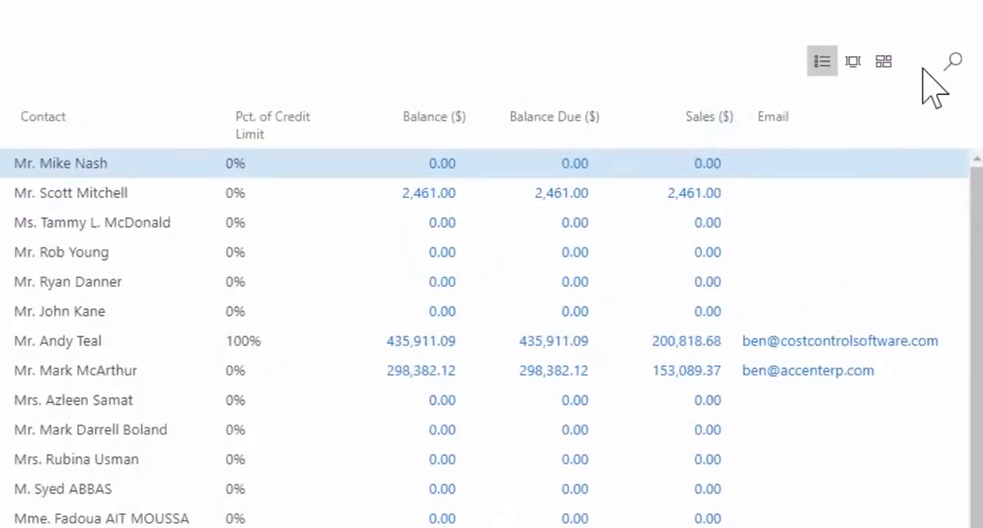
pyautogui.write('mark')
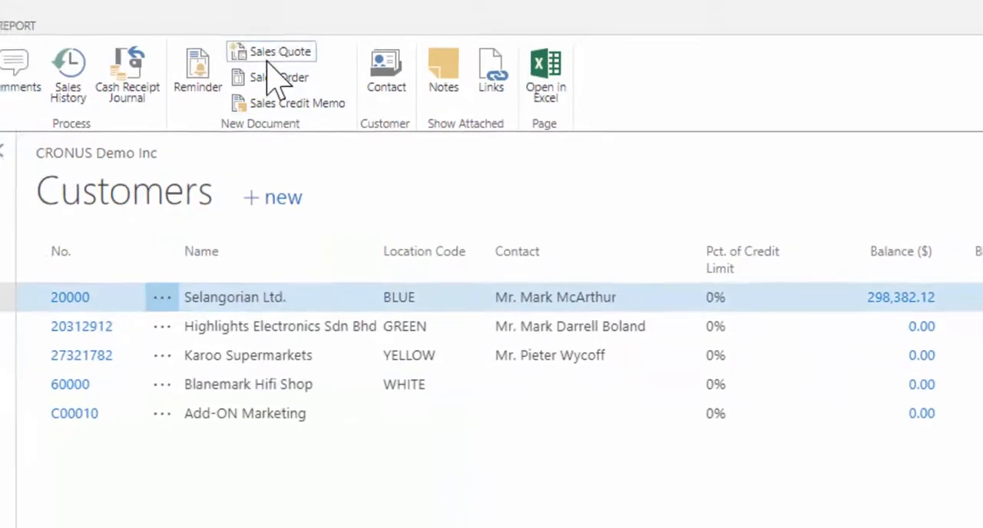
# Start quote SQ001005 for Selangorian Ltd. with a CONVEYOR resource line, quantity 1 EA.
pyautogui.click(281, 52)
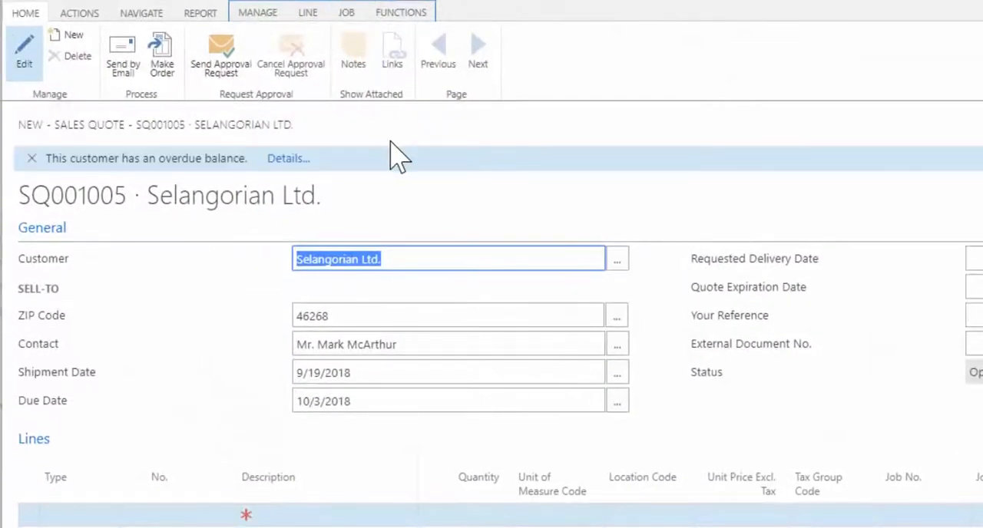
pyautogui.moveTo(173, 507)
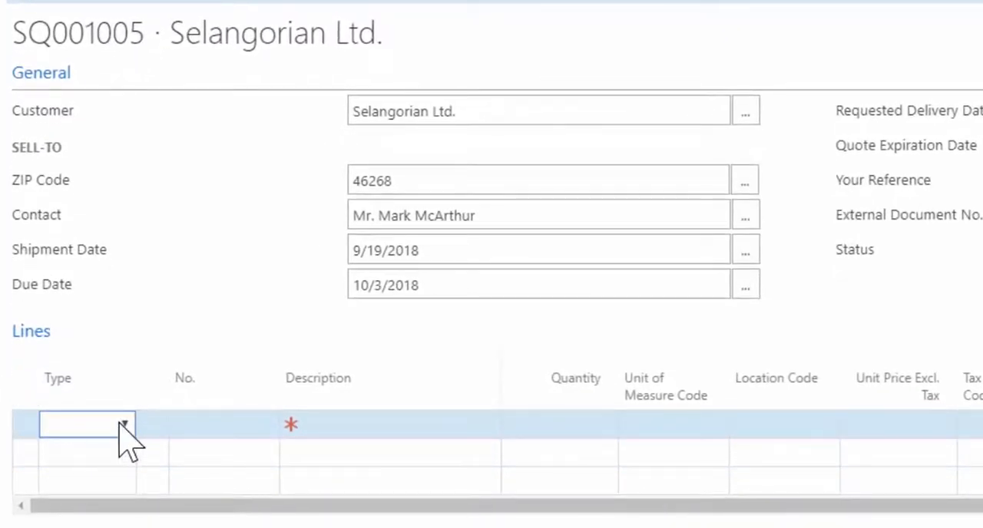
pyautogui.click(86, 424)
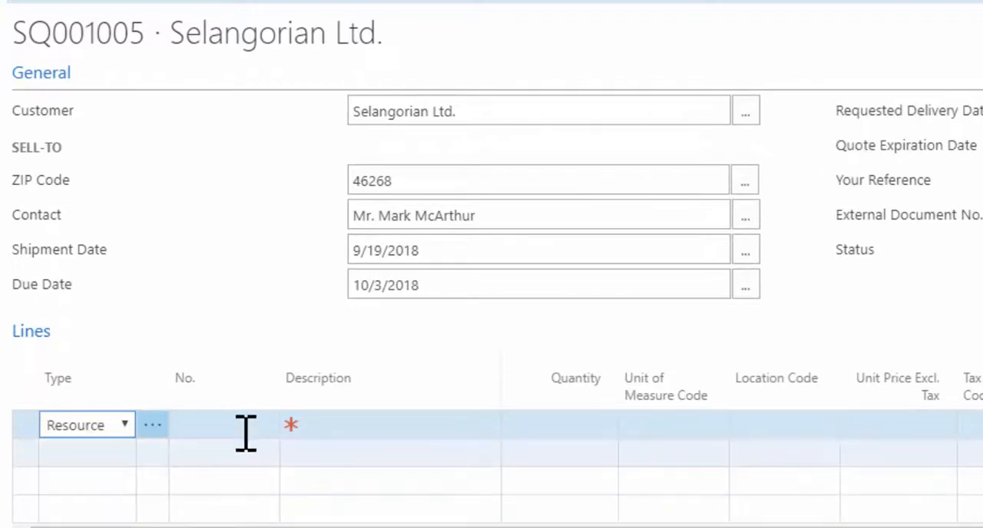
pyautogui.write('conv')
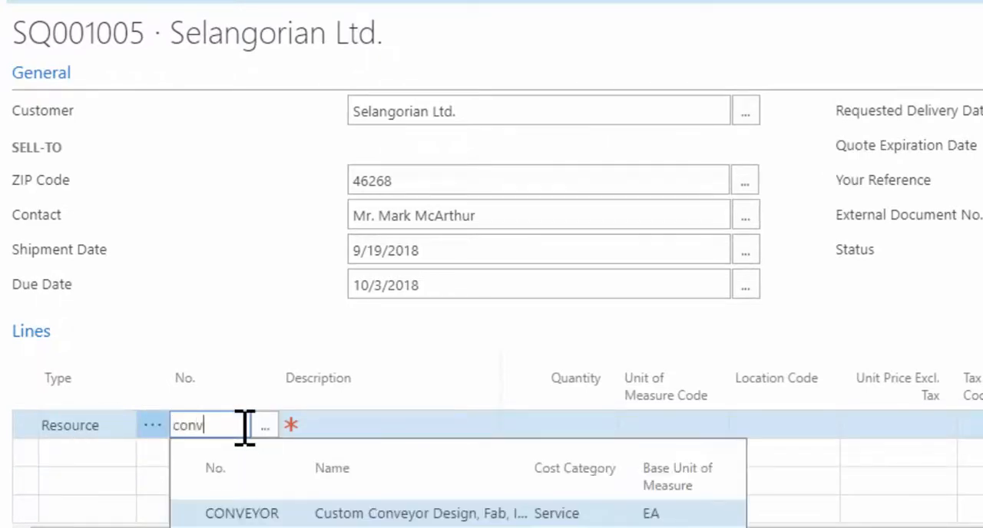
pyautogui.click(241, 512)
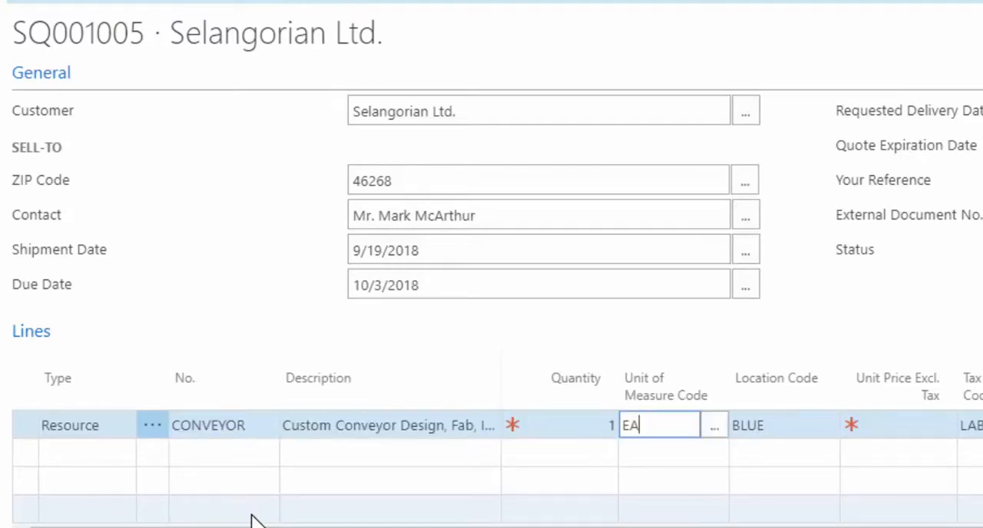
pyautogui.doubleClick(658, 425)
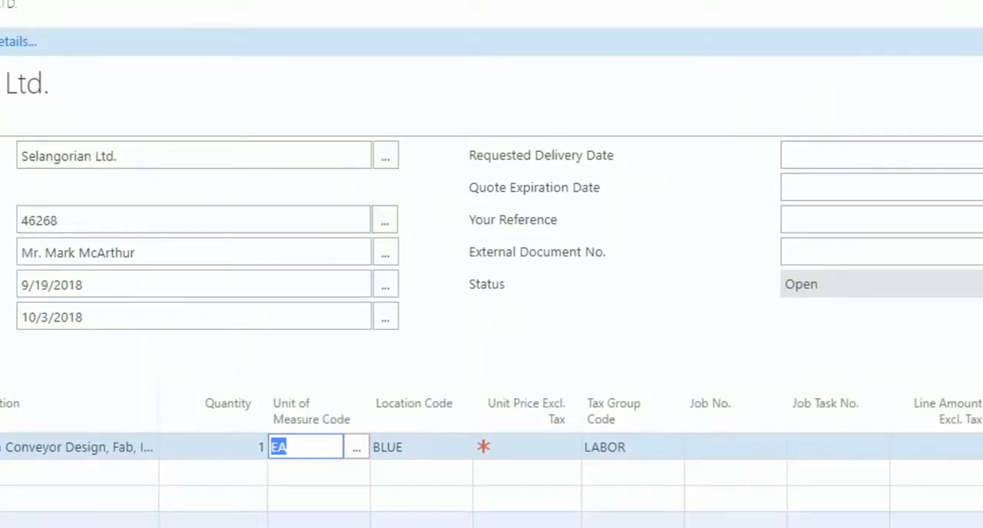
pyautogui.moveTo(154, 383)
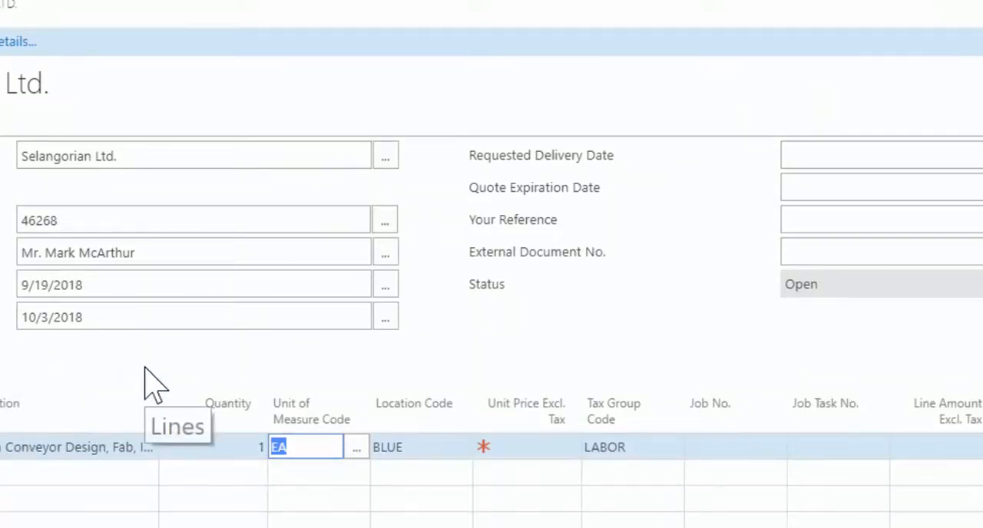
# Browse the calendar picker to choose a next-month requested delivery date.
pyautogui.click(407, 447)
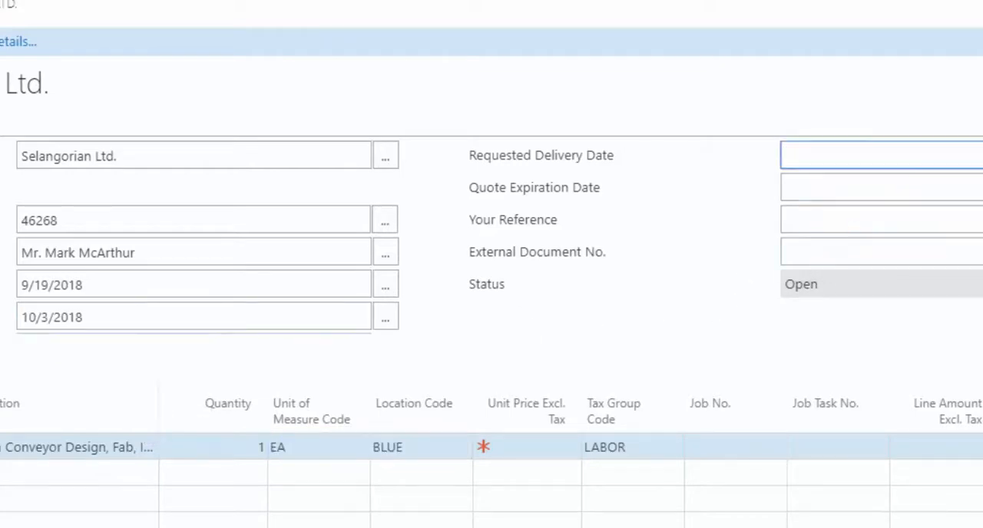
pyautogui.click(880, 155)
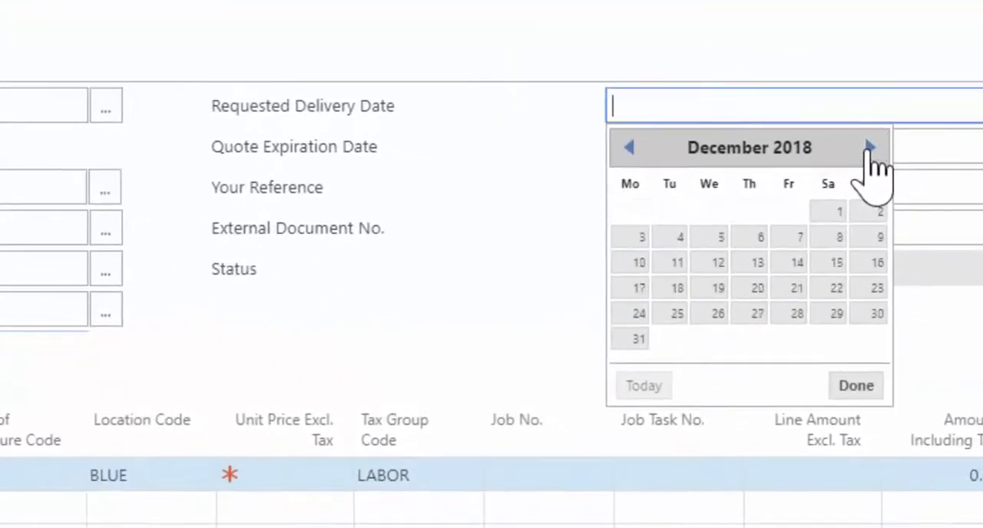
pyautogui.click(870, 147)
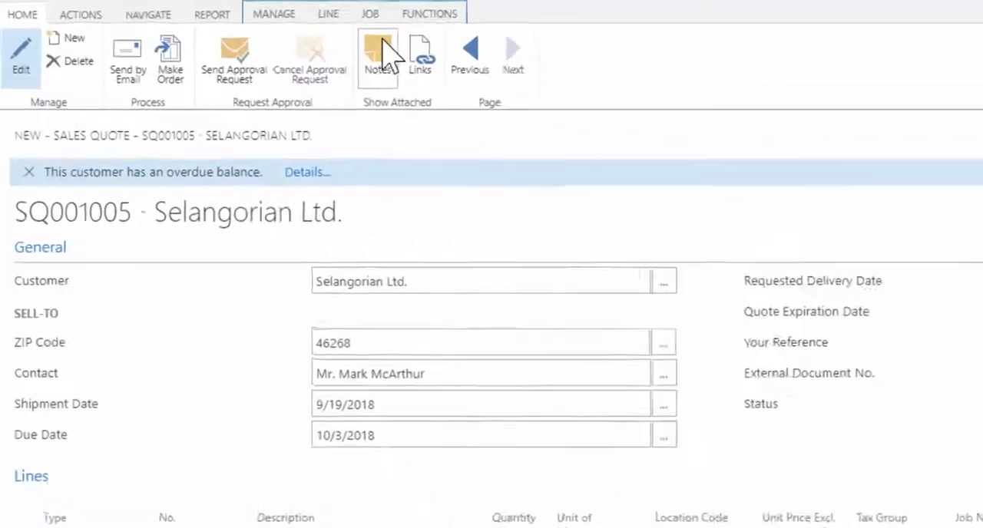
# Make one job for the CONVEYOR line and confirm it shows job SQ001005-01.
pyautogui.click(369, 13)
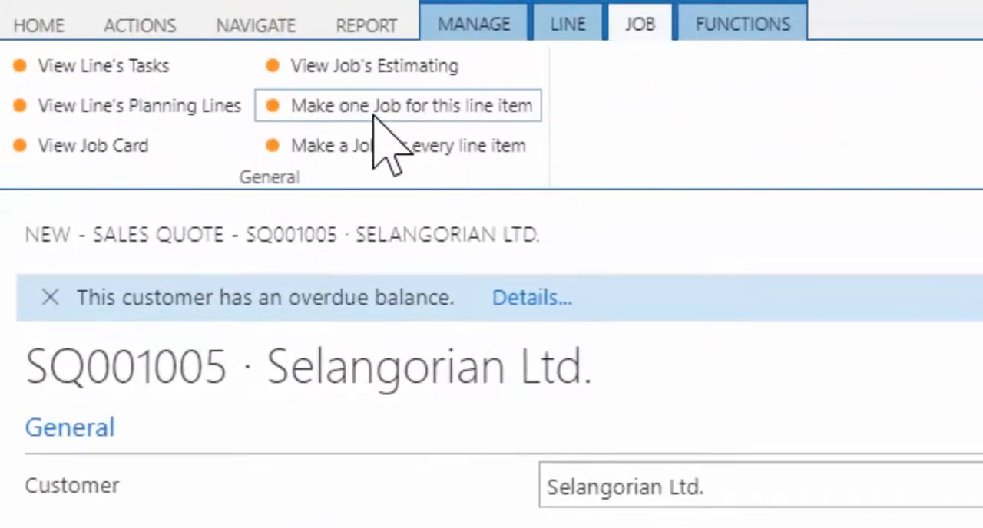
pyautogui.click(411, 105)
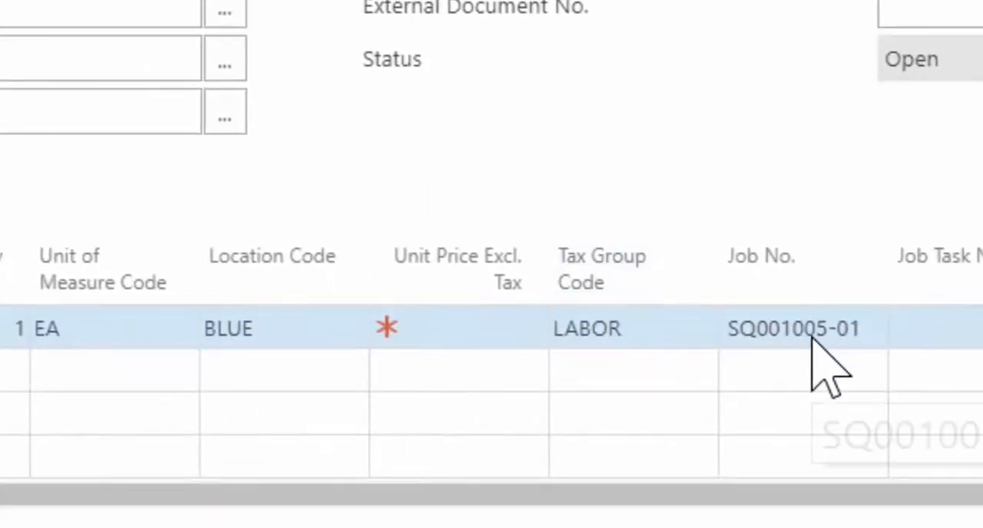
pyautogui.click(793, 328)
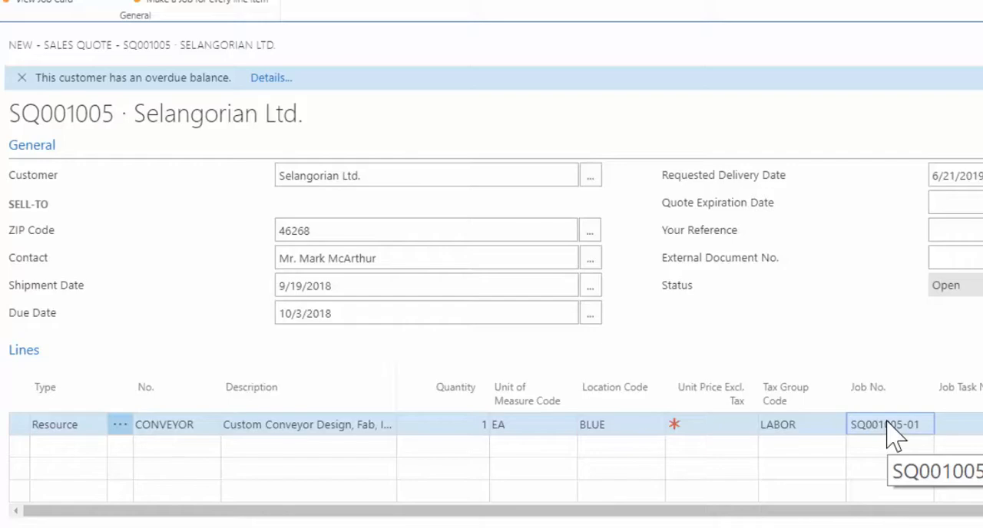
pyautogui.click(749, 28)
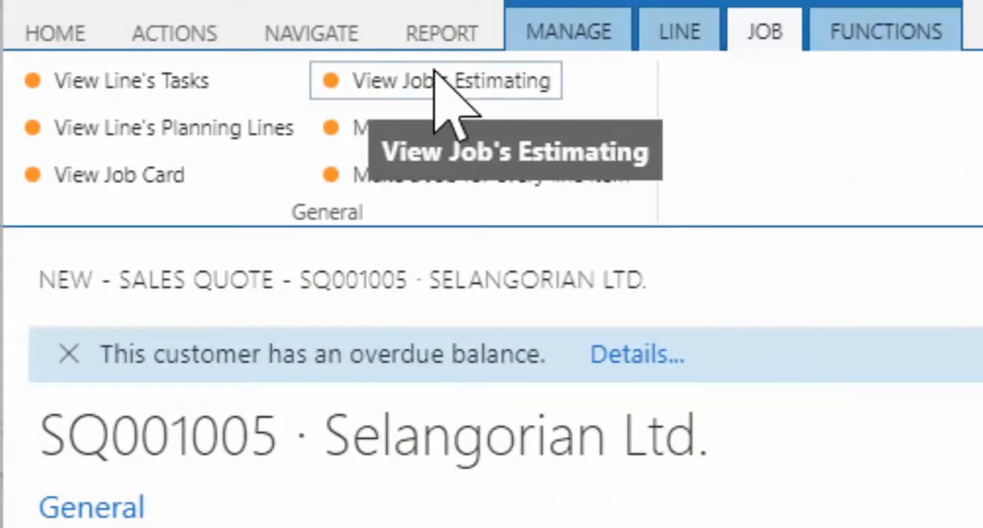
# Open job SQ001005-01's estimating page and browse its Machining and pre-production tasks.
pyautogui.click(434, 81)
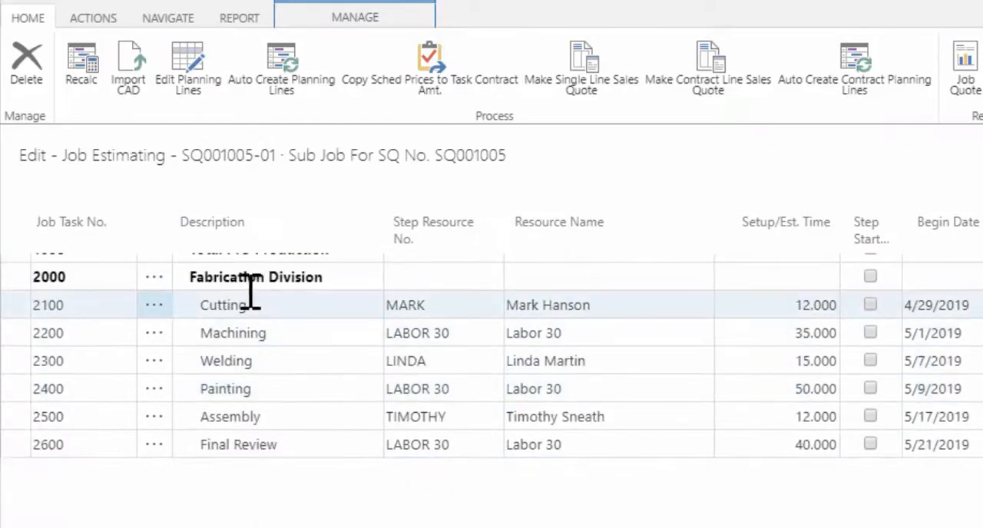
pyautogui.click(233, 333)
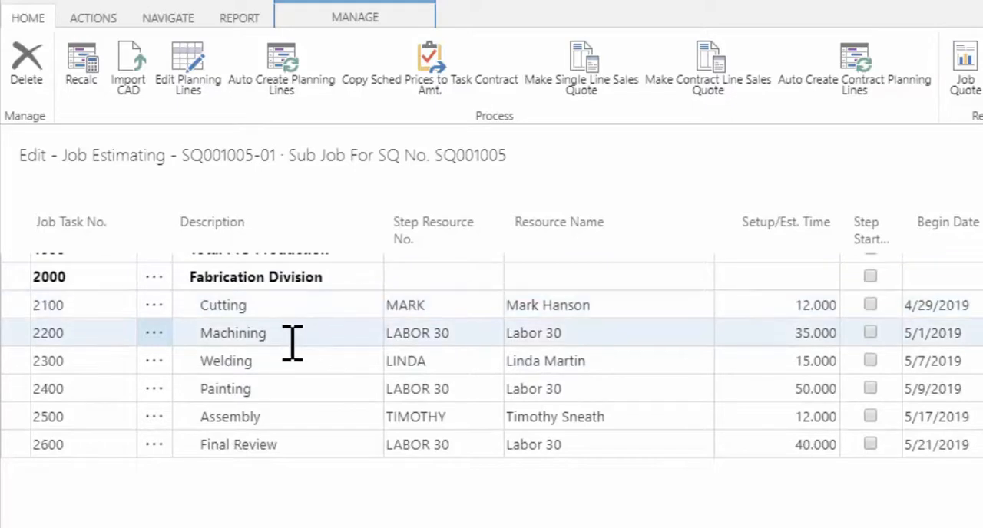
pyautogui.scroll(-3)
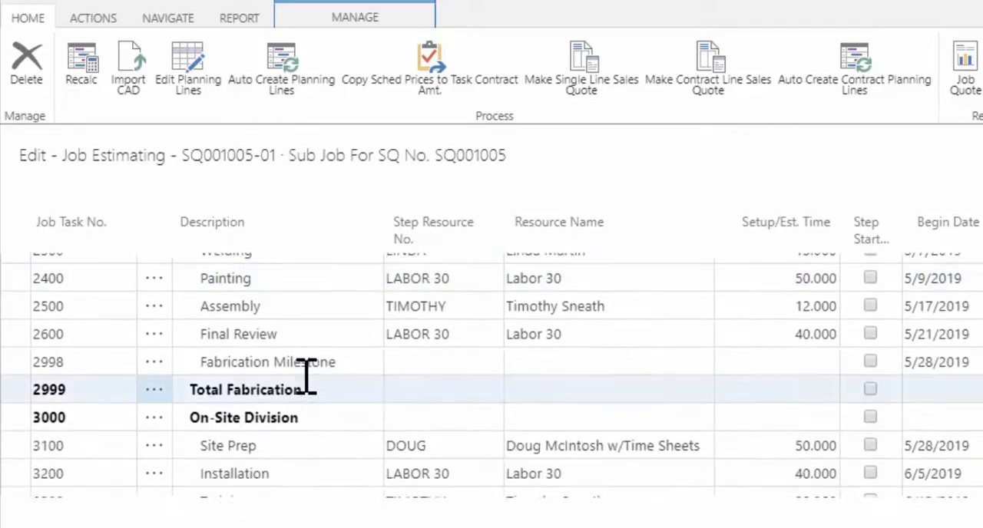
pyautogui.scroll(-3)
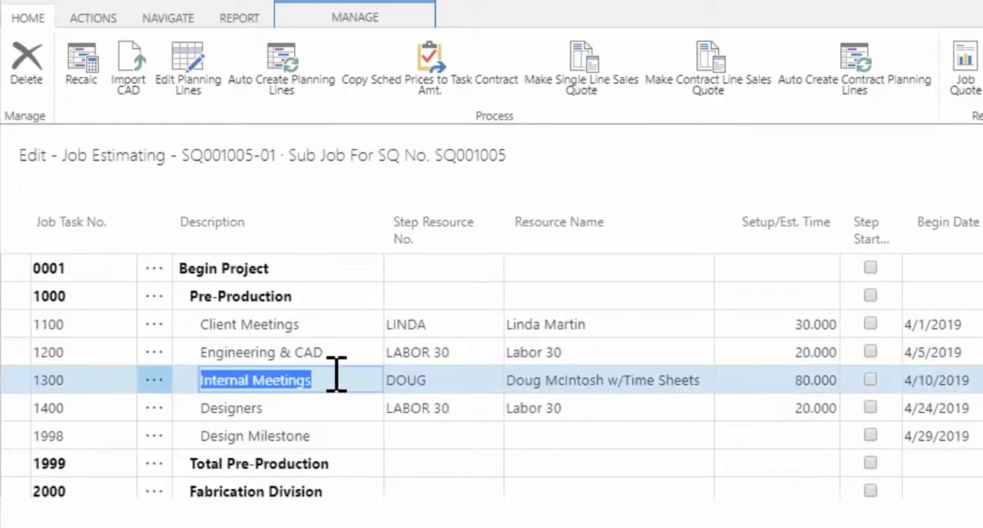
pyautogui.click(776, 324)
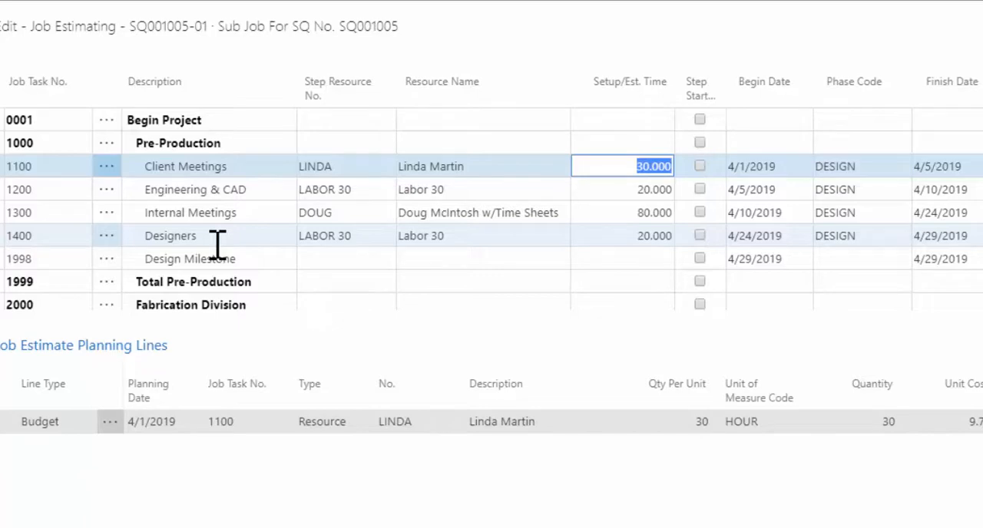
# Increase estimate step times, recalculating later dates, so one step reaches 24 hours at 1,992.00.
pyautogui.write('60')
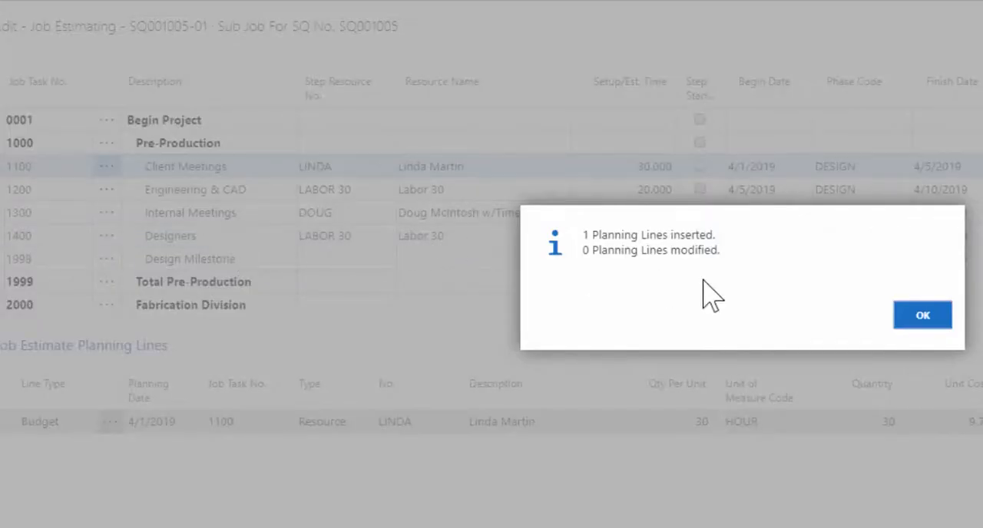
pyautogui.click(922, 314)
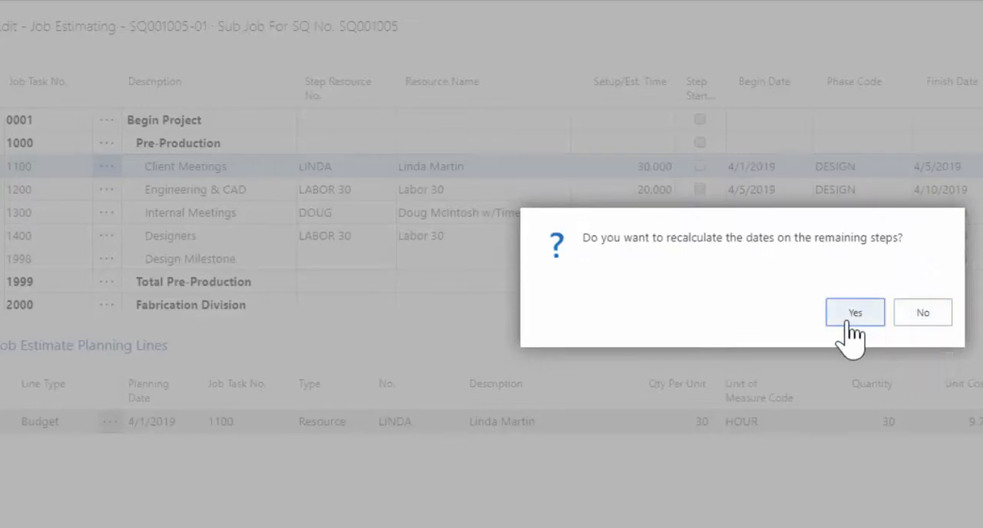
pyautogui.click(855, 312)
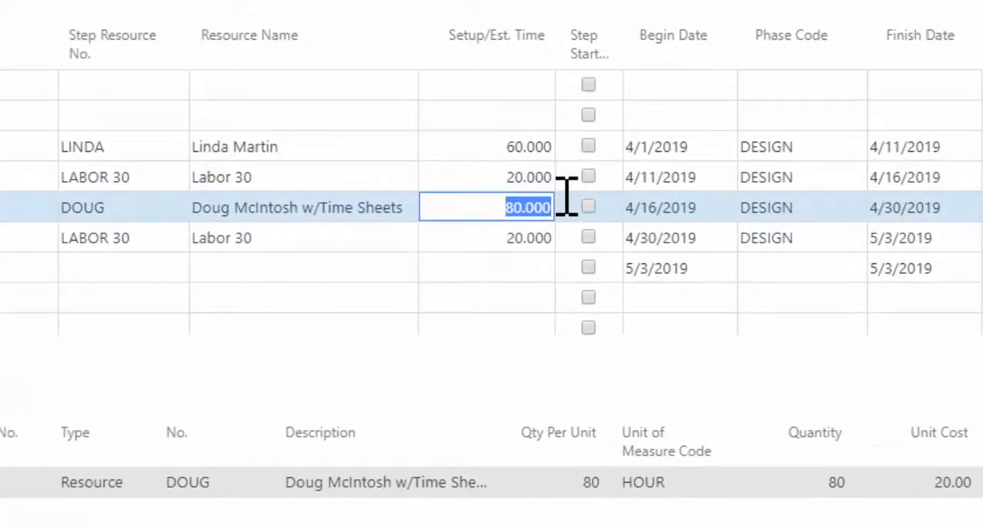
pyautogui.write('65')
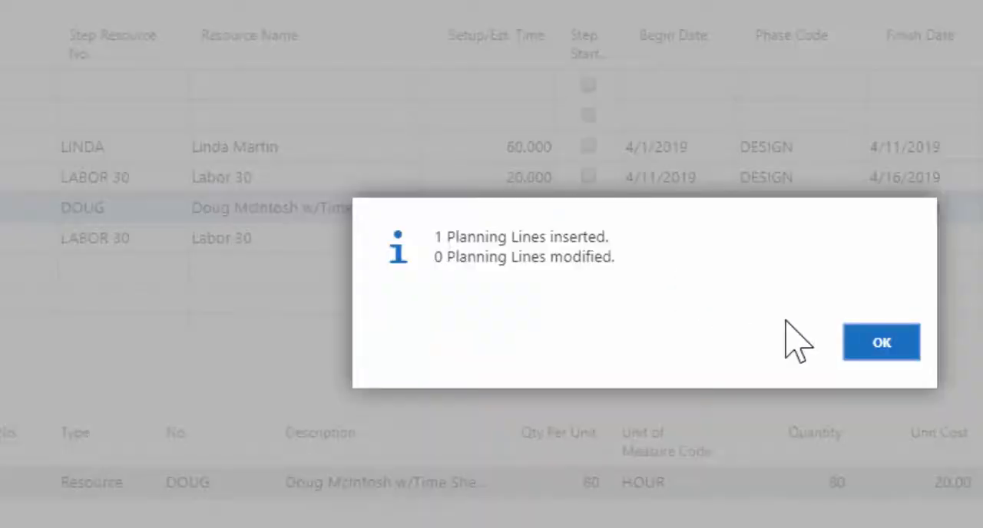
pyautogui.click(881, 341)
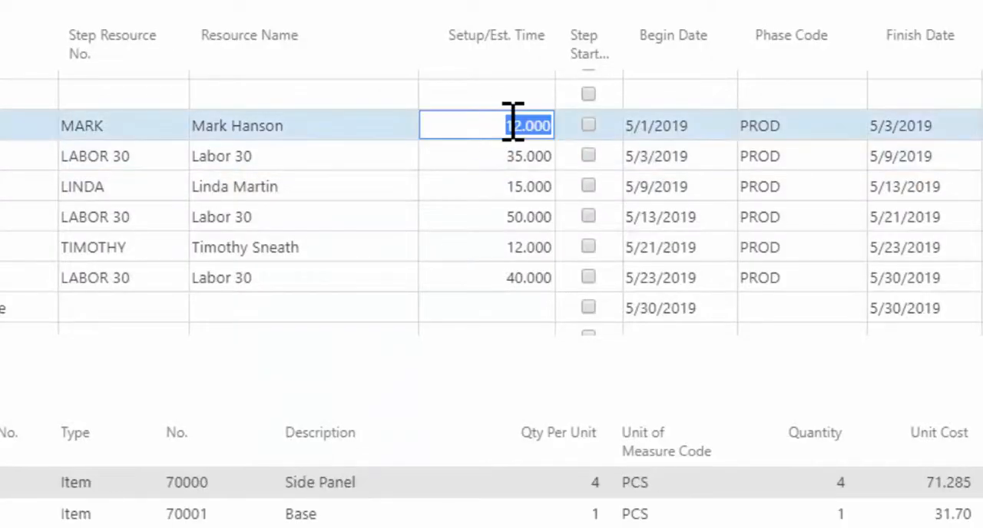
pyautogui.write('25')
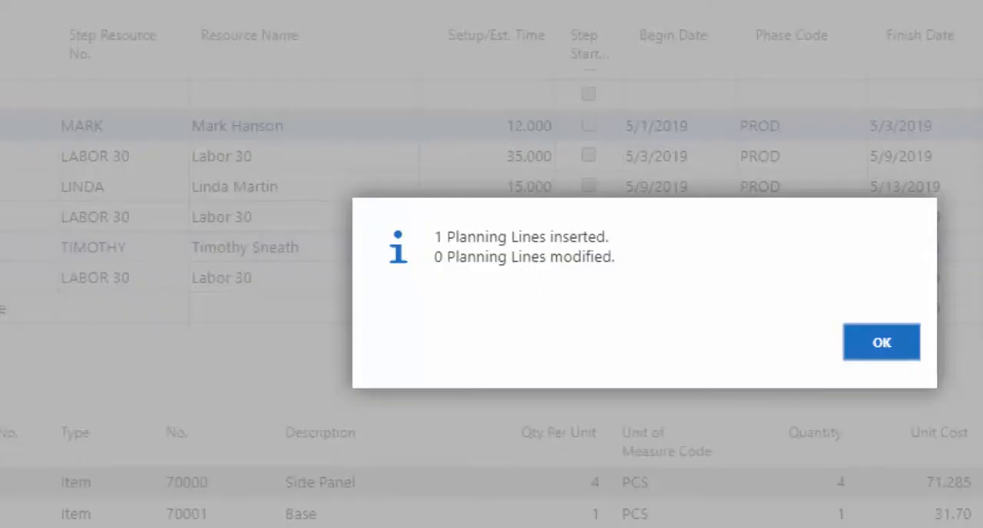
pyautogui.click(880, 341)
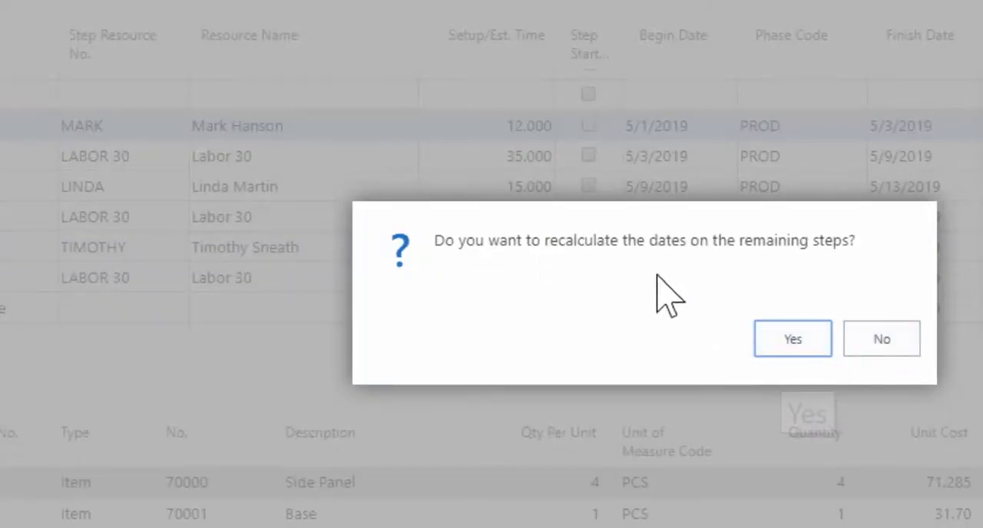
pyautogui.click(791, 339)
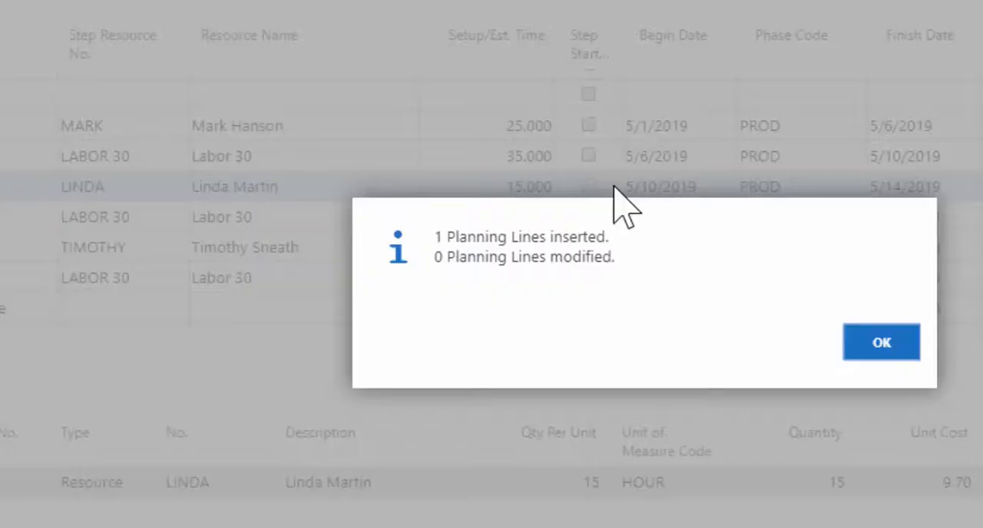
pyautogui.click(881, 342)
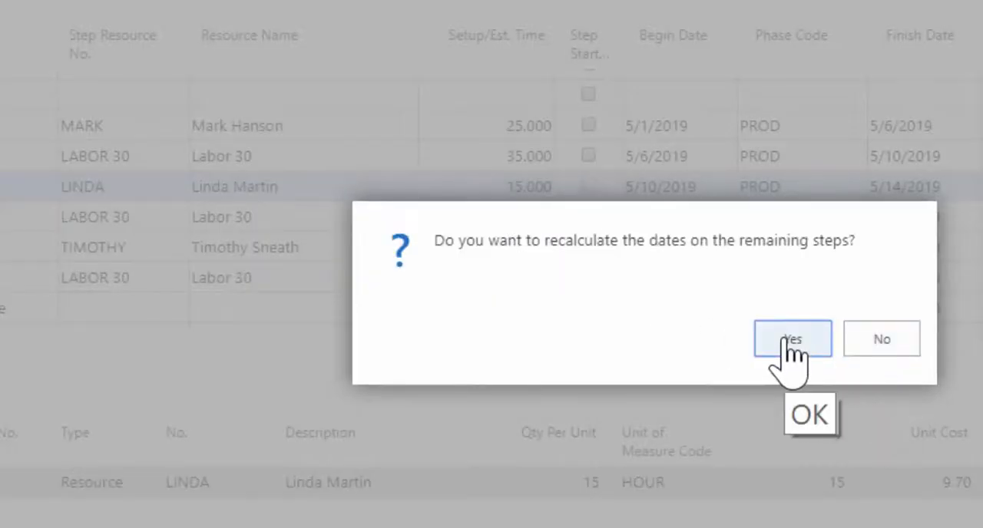
pyautogui.click(791, 339)
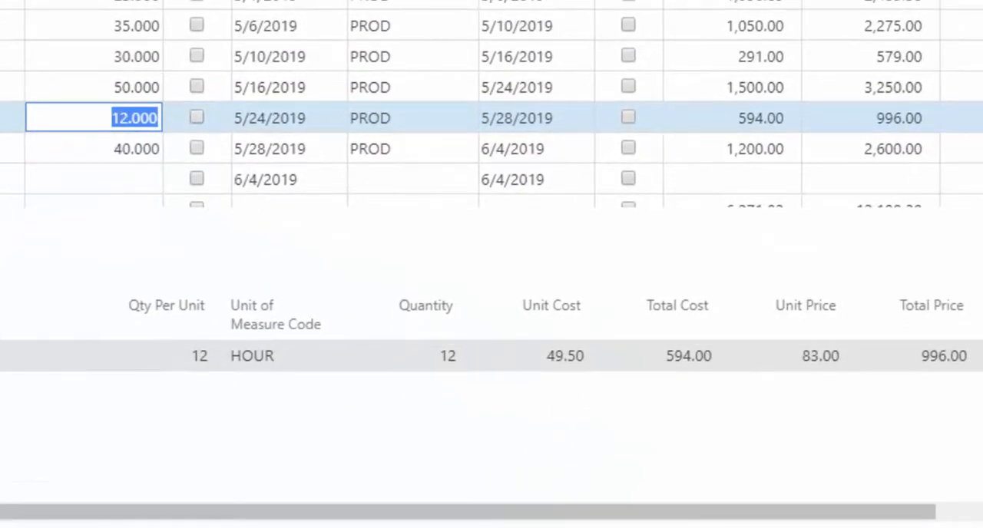
pyautogui.moveTo(942, 355)
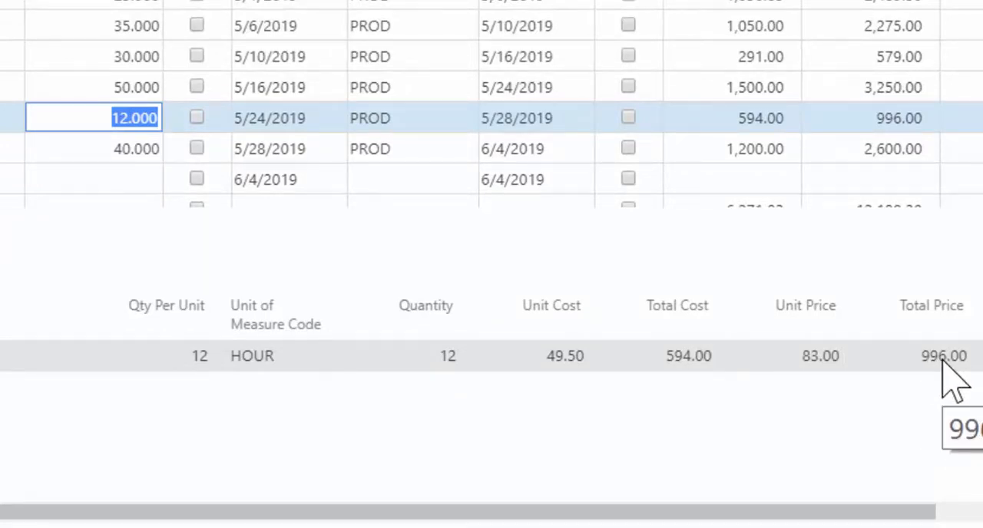
pyautogui.moveTo(687, 372)
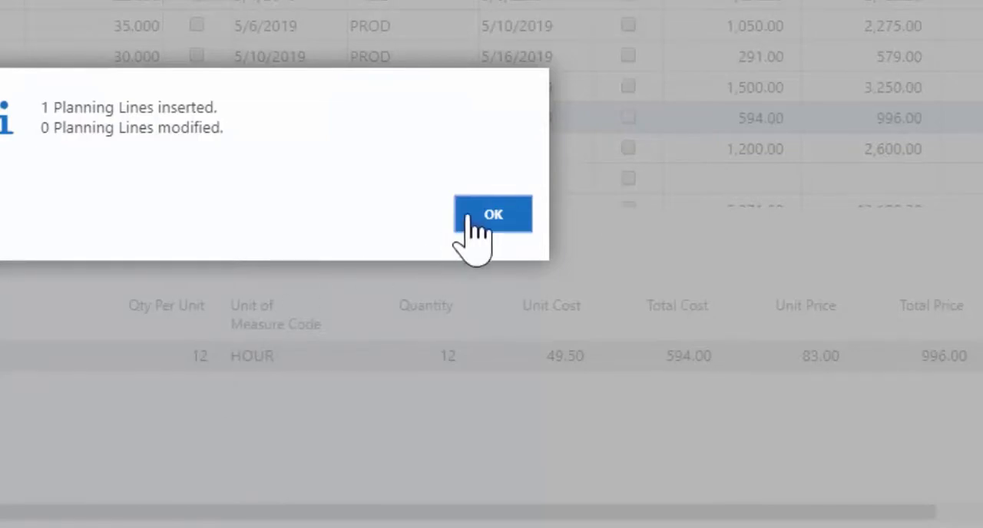
pyautogui.click(492, 214)
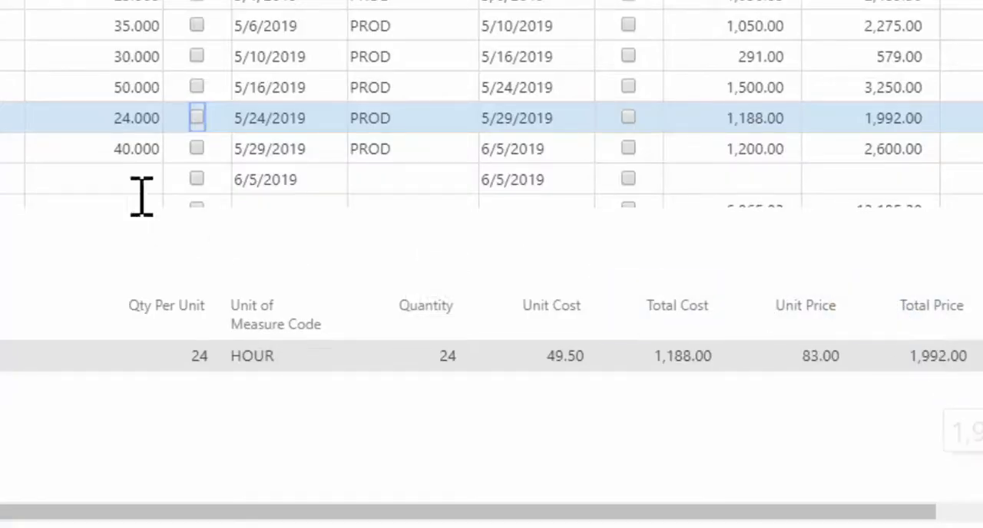
pyautogui.moveTo(906, 396)
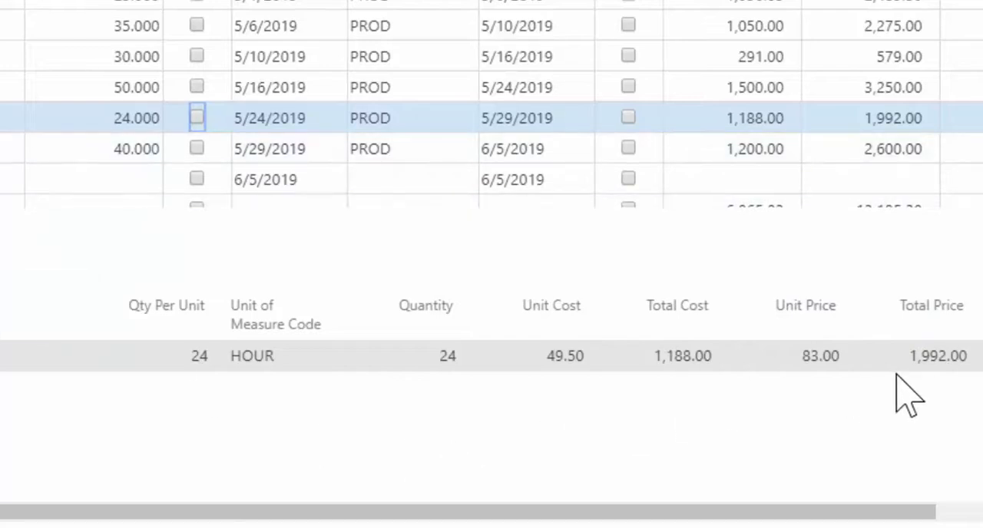
pyautogui.moveTo(952, 384)
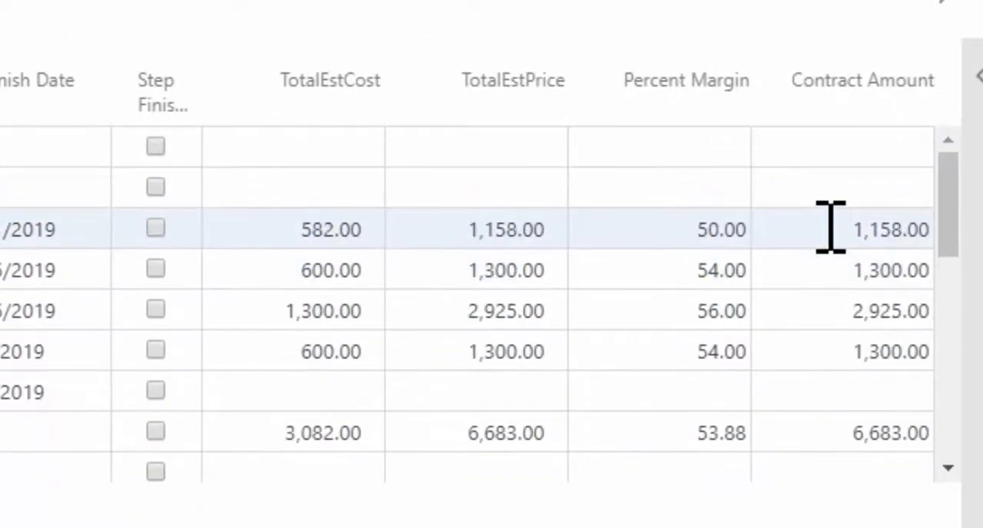
pyautogui.moveTo(530, 234)
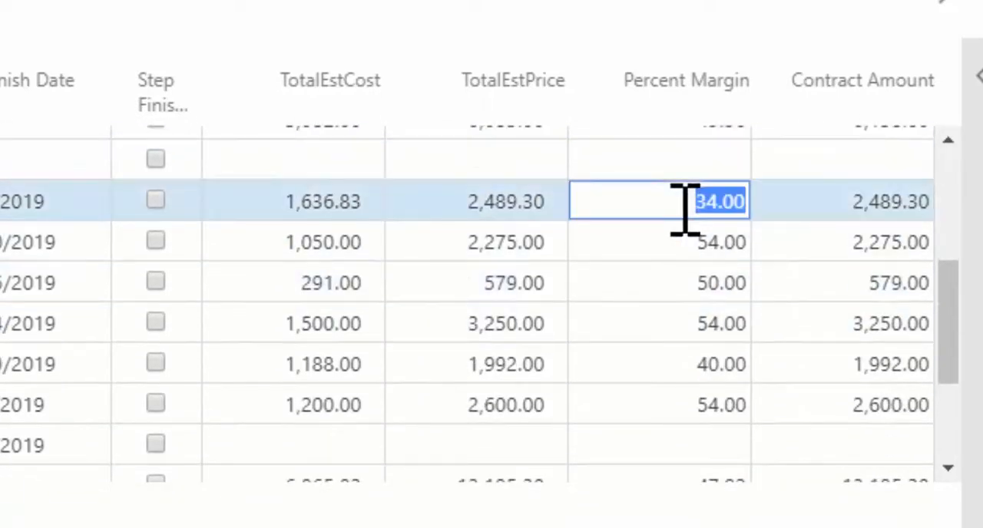
# Set Percent Margin to 40 and 50 on steps, bringing the contract total to 26,547.05.
pyautogui.write('40')
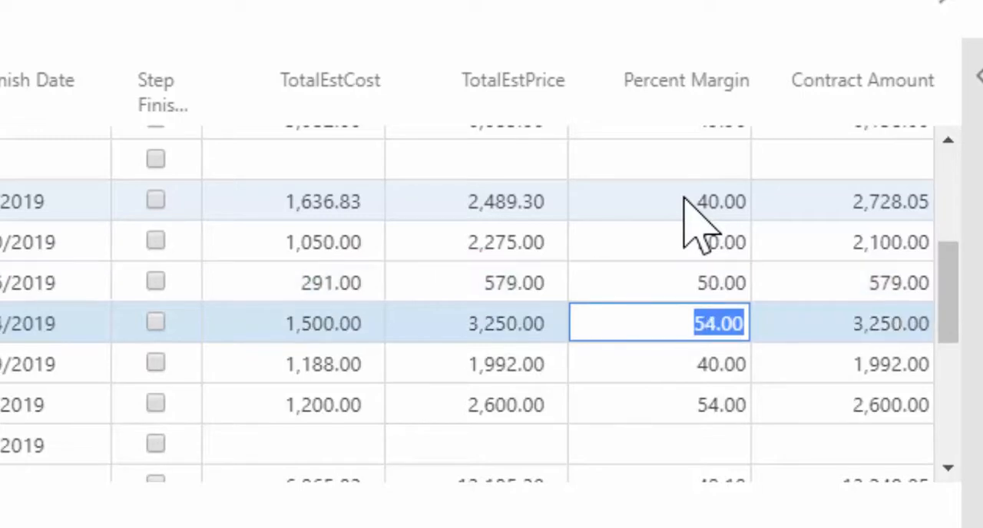
pyautogui.write('50')
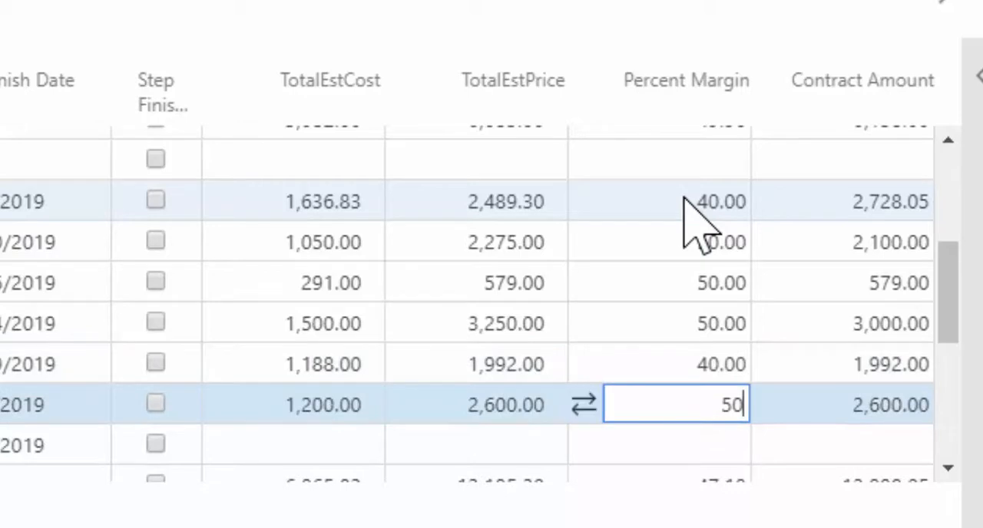
pyautogui.scroll(-3)
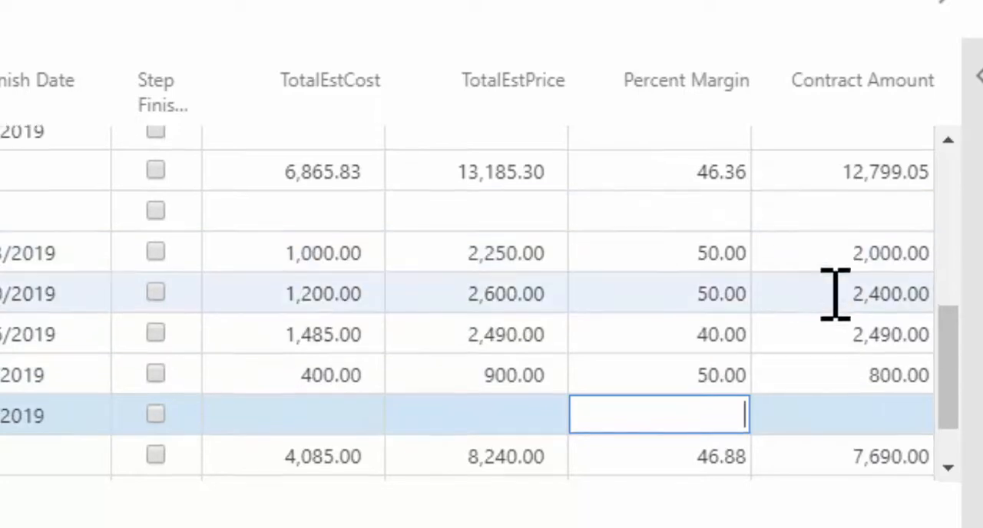
pyautogui.scroll(-3)
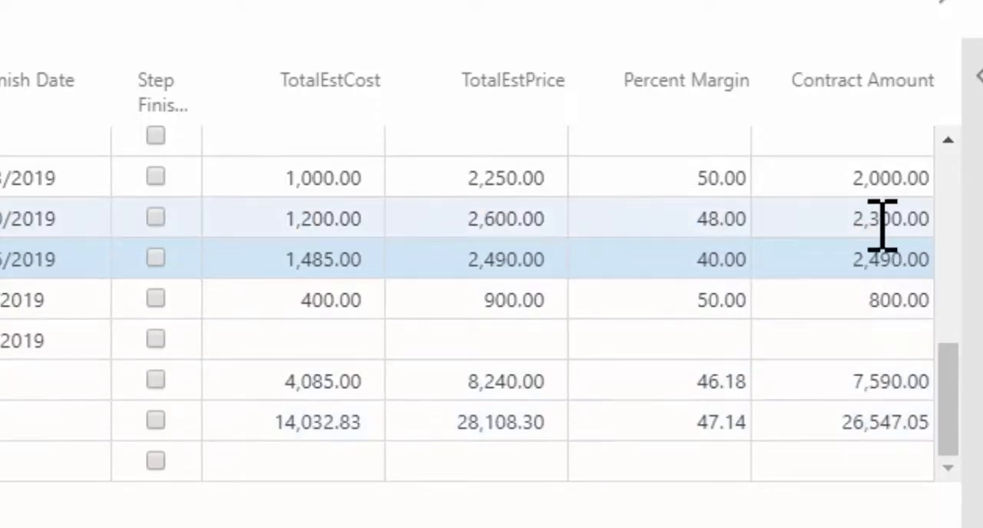
# Replace the 2,300.00 row's contract amount with 2,250.00, giving margin 47.
pyautogui.click(842, 218)
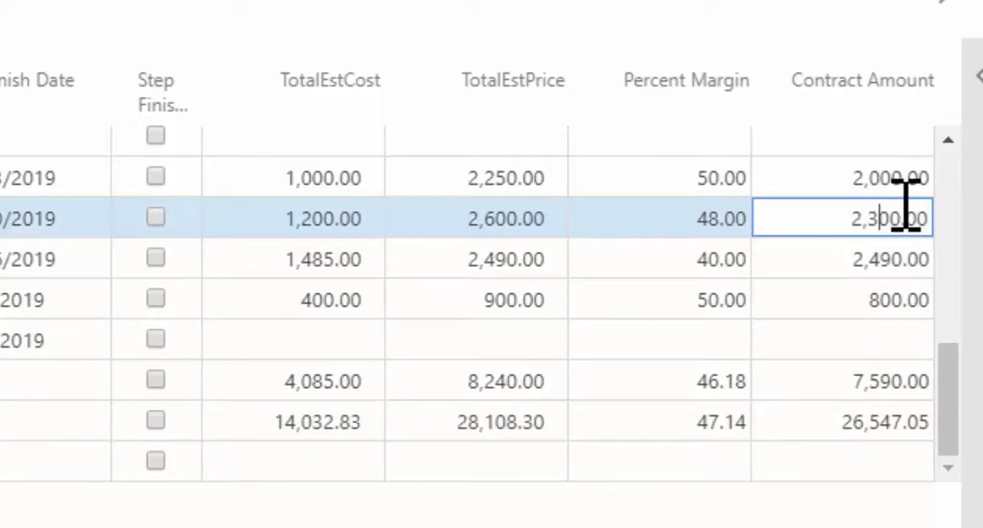
pyautogui.write('2,250.00')
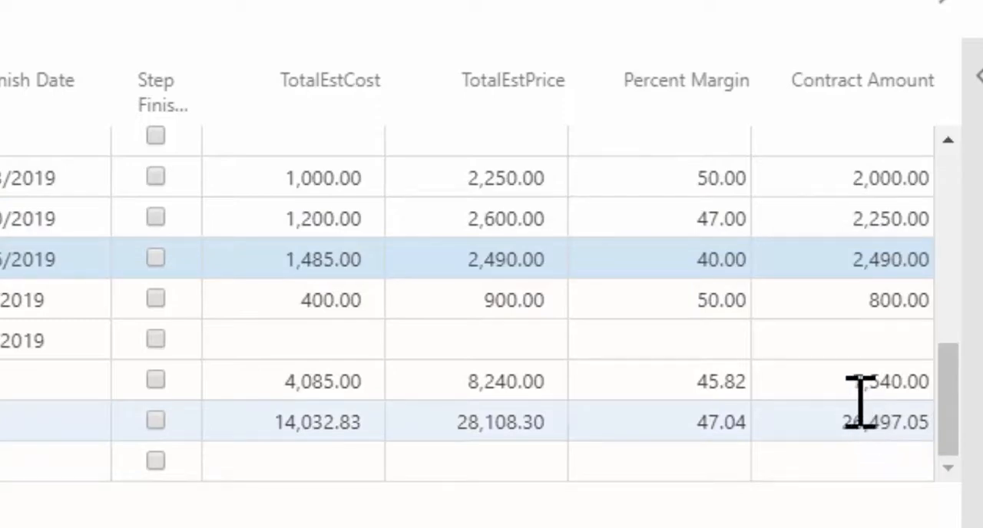
pyautogui.scroll(-3)
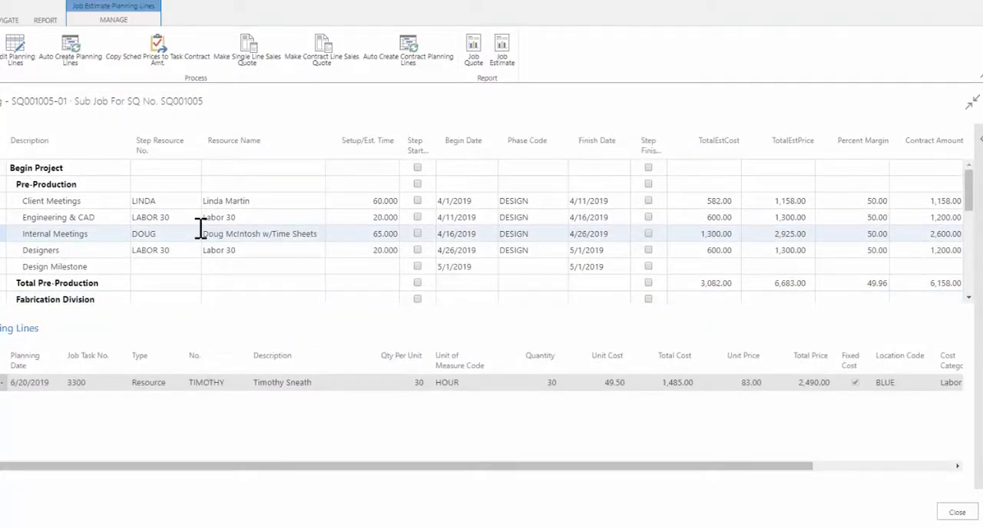
# Close the job estimate and accept its 26,497.05 unit price for the CONVEYOR line.
pyautogui.click(273, 217)
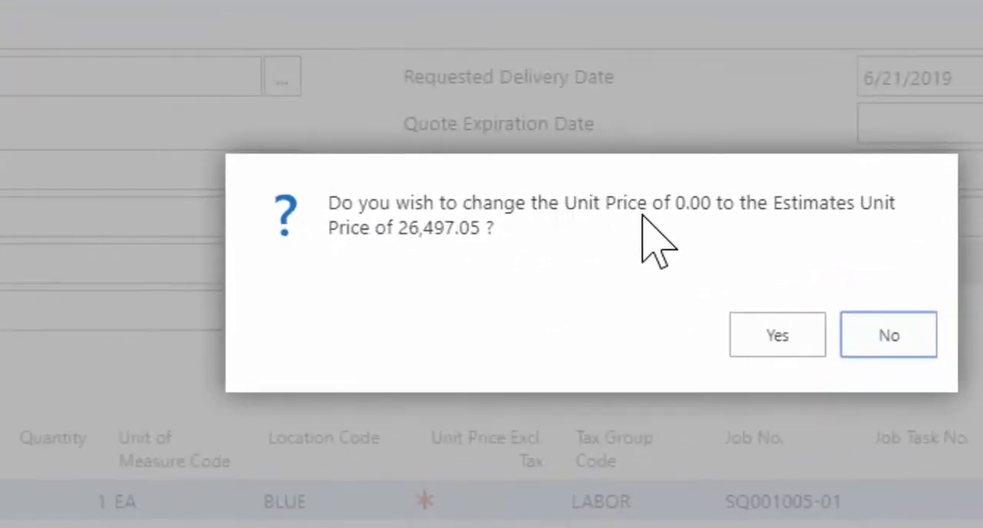
pyautogui.moveTo(910, 254)
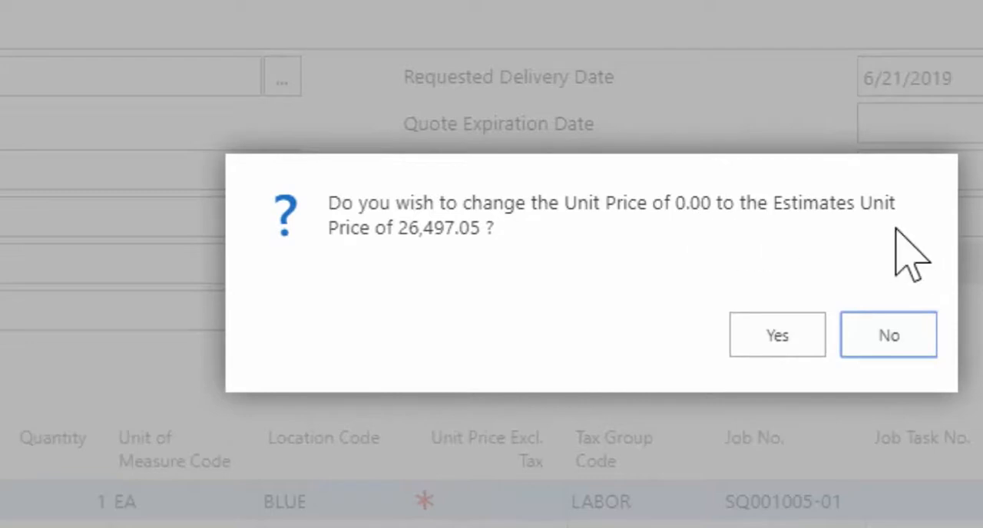
pyautogui.moveTo(407, 276)
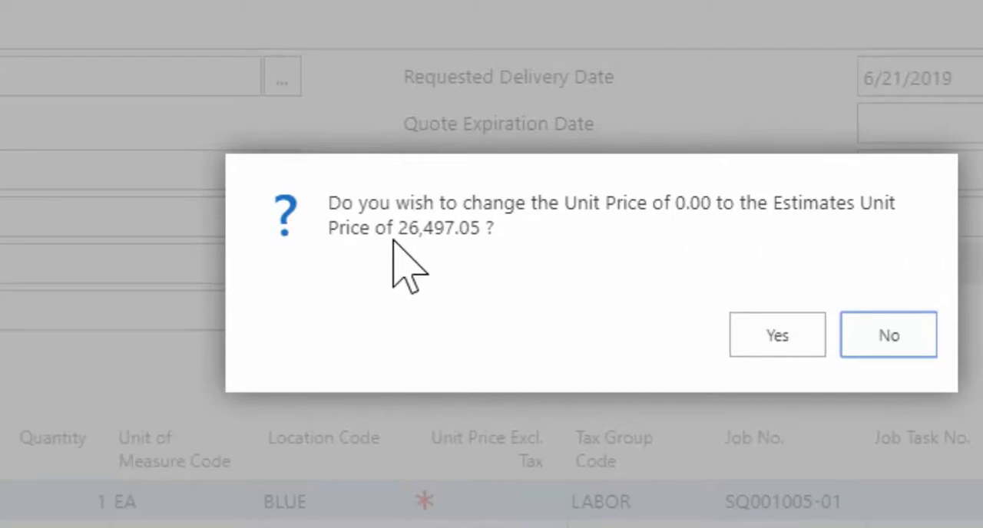
pyautogui.moveTo(649, 334)
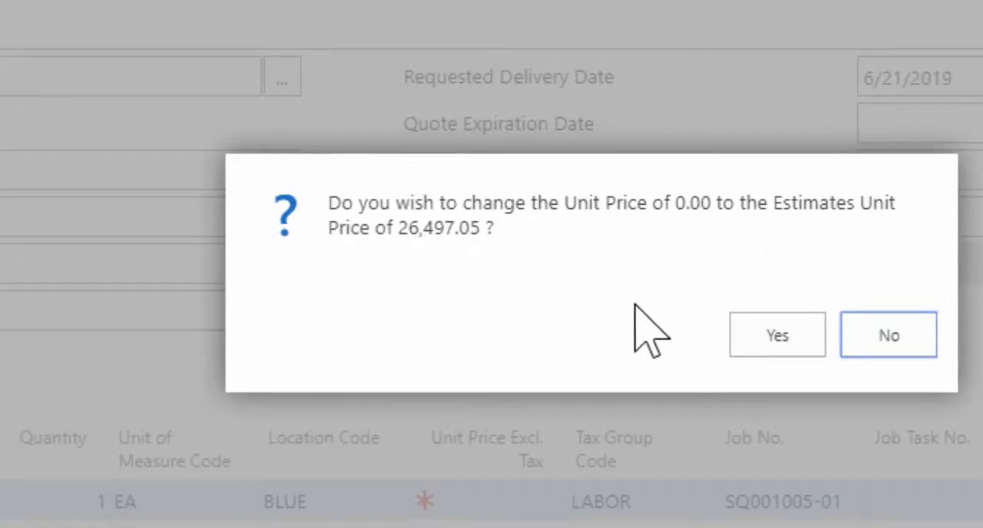
pyautogui.click(776, 335)
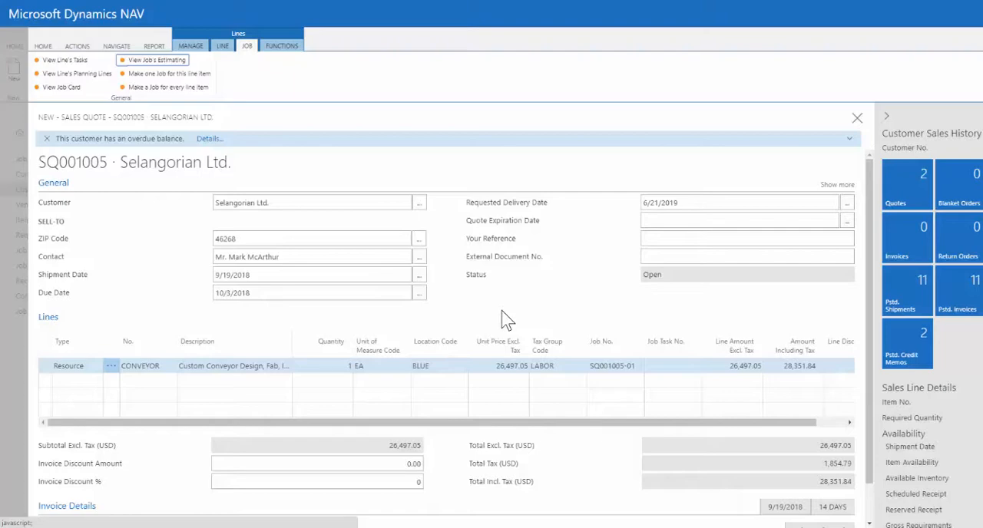
pyautogui.moveTo(499, 315)
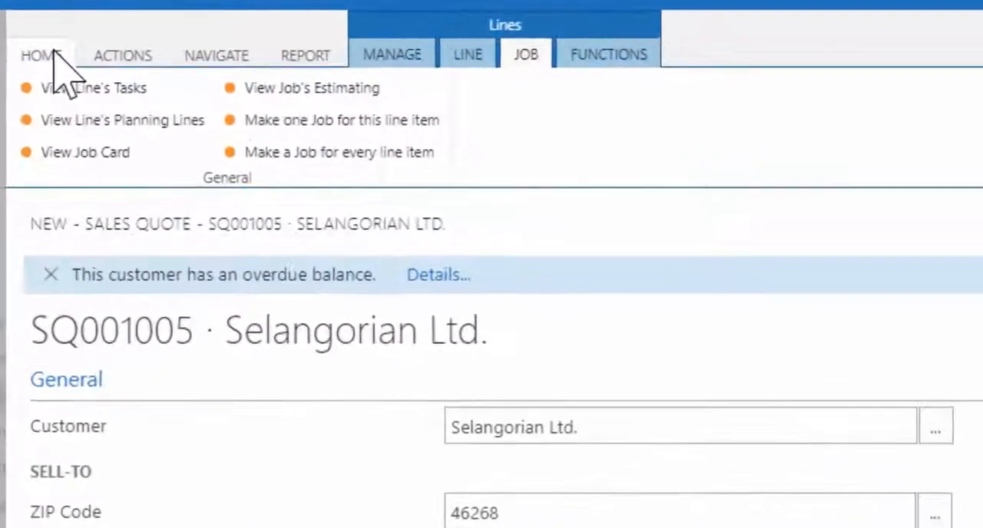
# Use Send by Email from the Home actions and confirm the Send Email dialog.
pyautogui.click(40, 55)
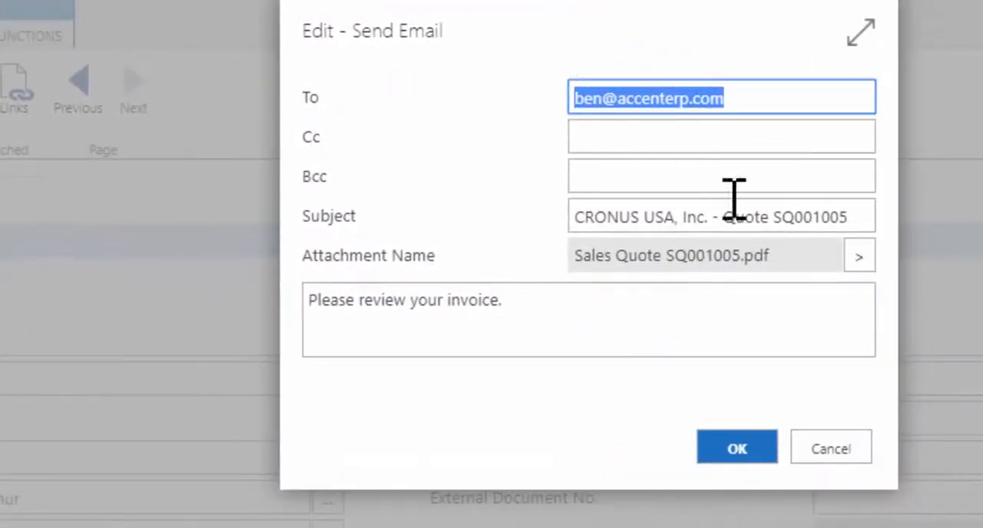
pyautogui.moveTo(490, 343)
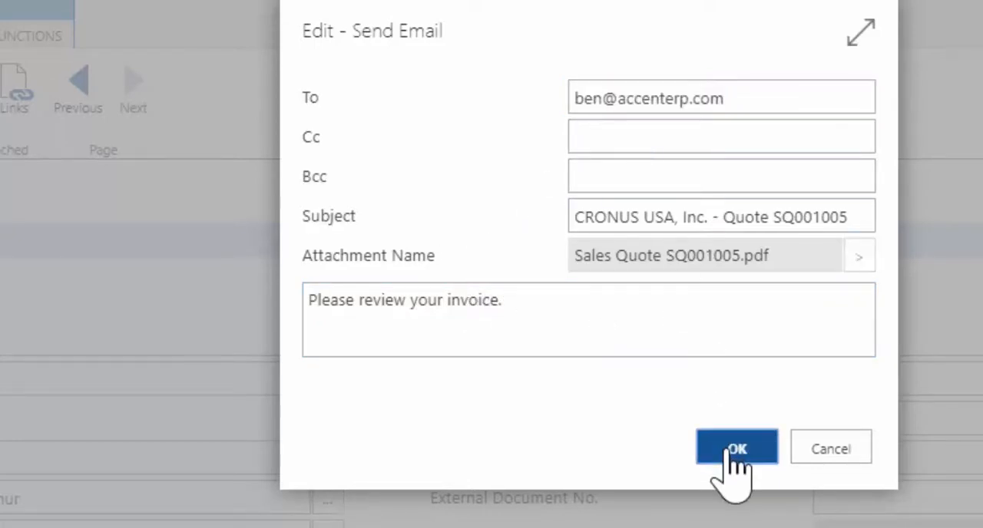
pyautogui.click(736, 448)
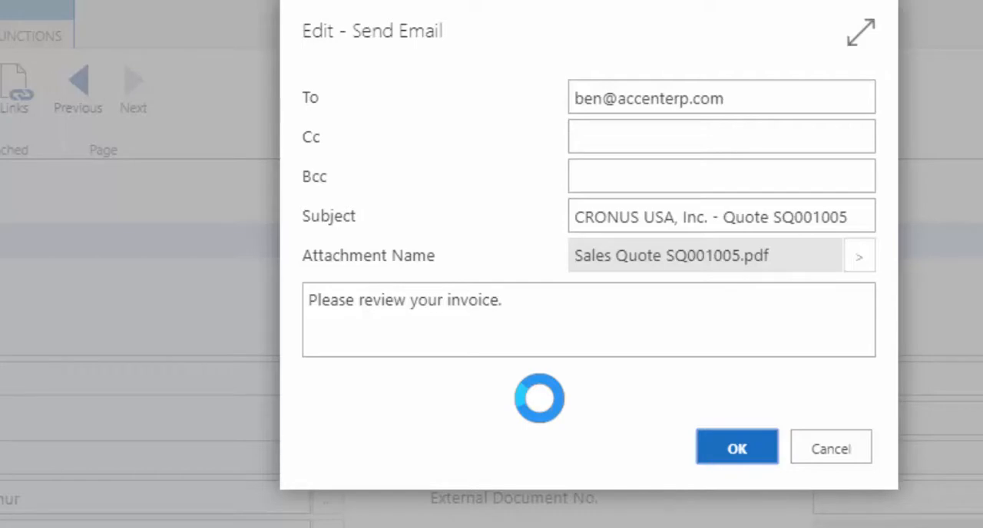
pyautogui.click(736, 447)
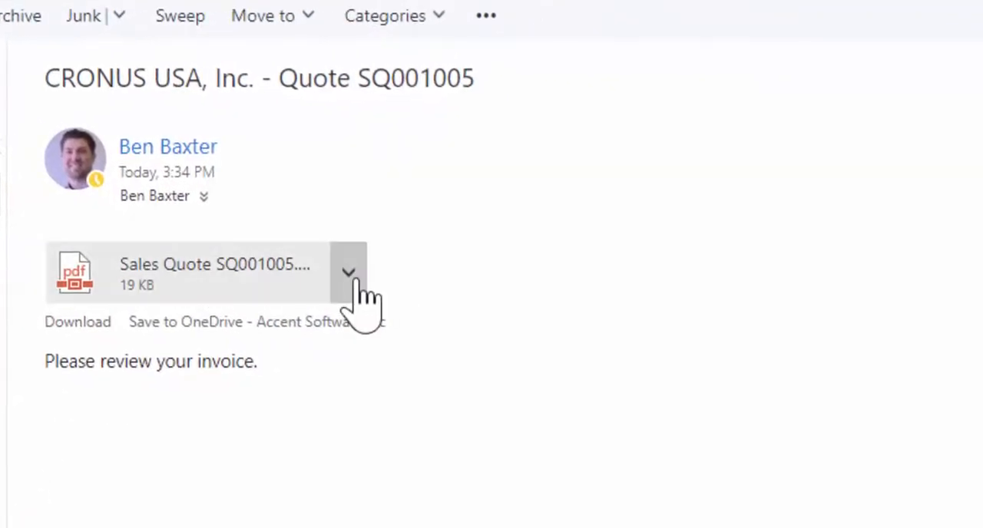
pyautogui.moveTo(273, 426)
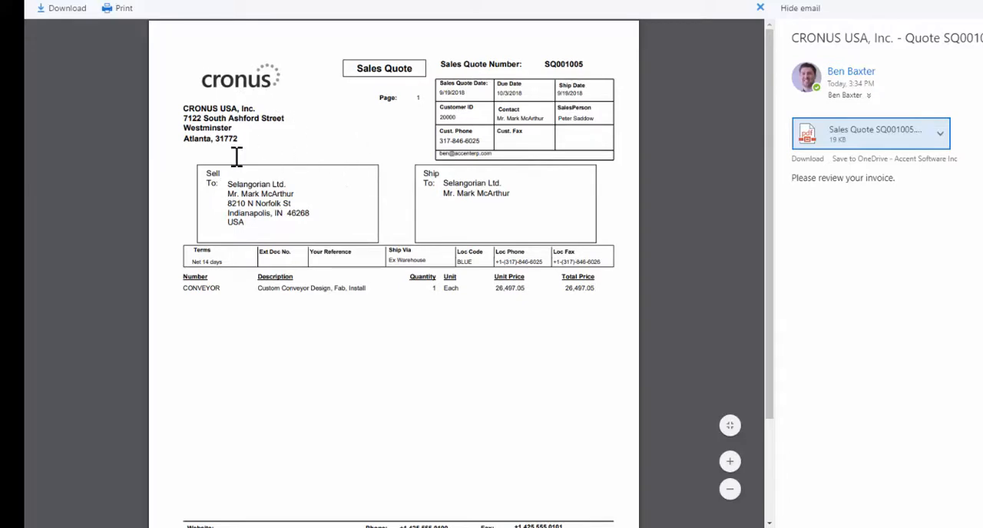
# Scroll through the SQ001005 PDF preview to the CONVEYOR line at 26,497.05, then close it.
pyautogui.scroll(-3)
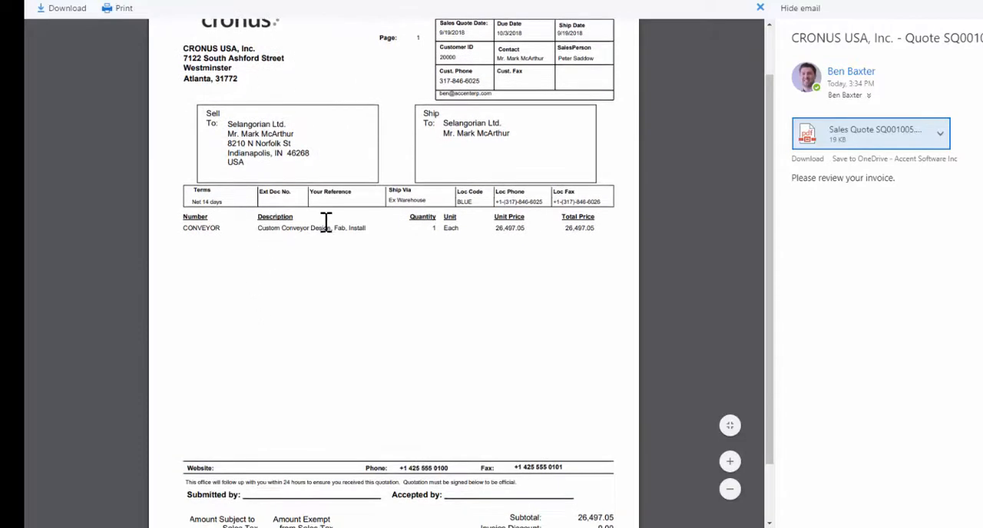
pyautogui.scroll(-3)
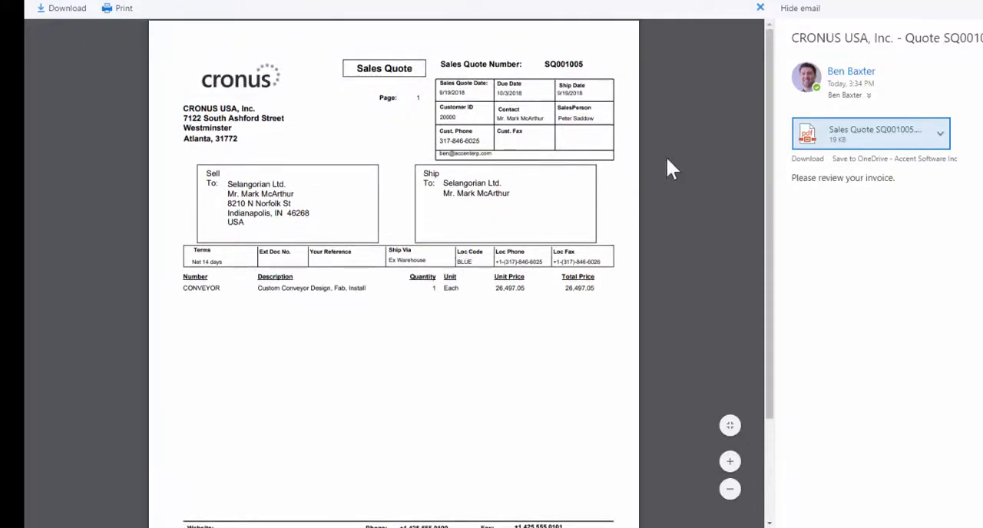
pyautogui.click(759, 8)
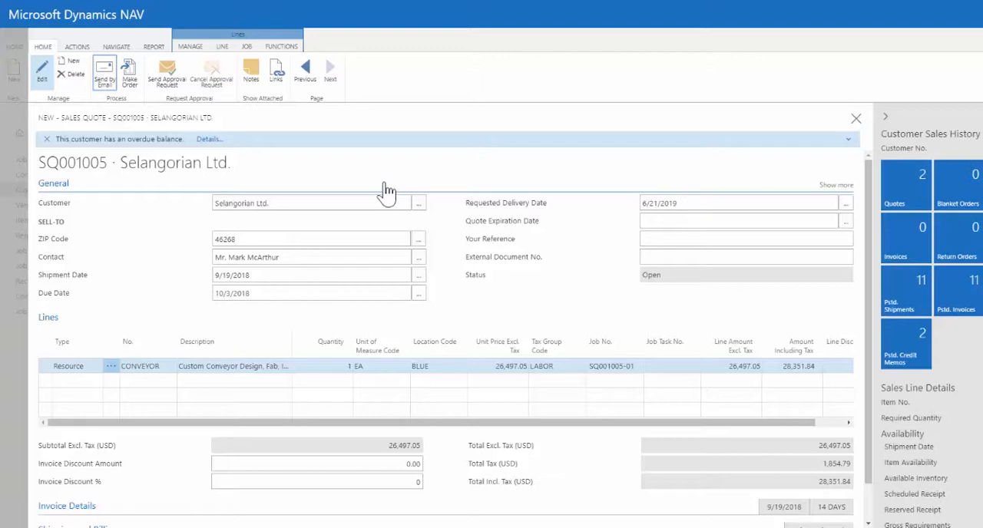
pyautogui.moveTo(383, 189)
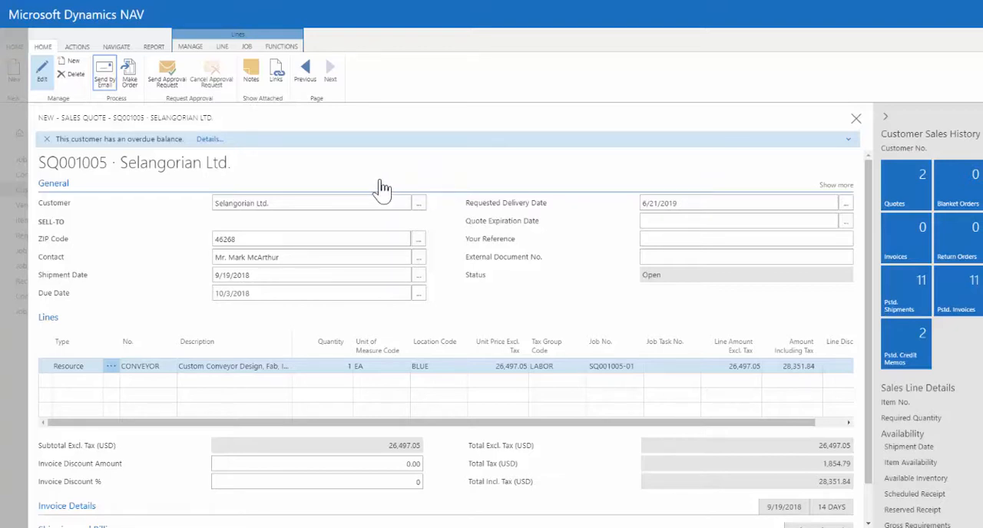